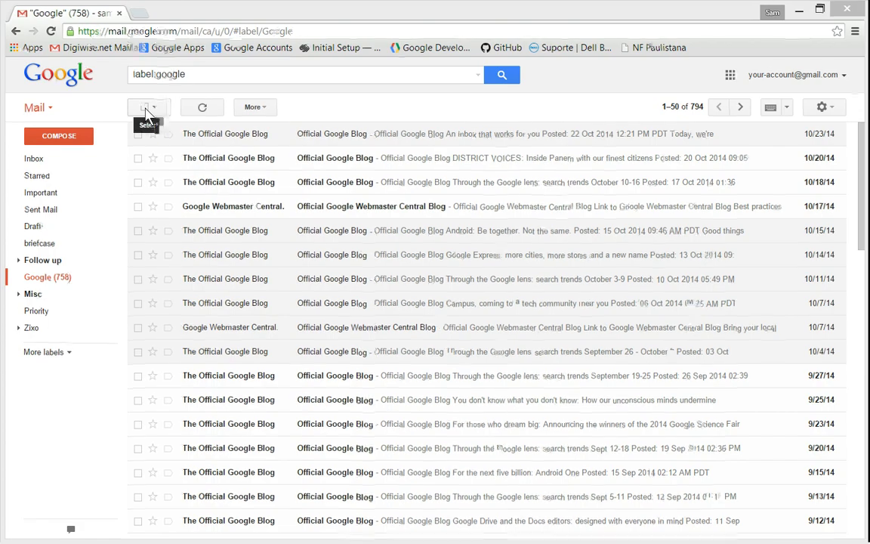
Check every conversation on the Google label's first page using the toolbar Select checkbox.
left_click(143, 106)
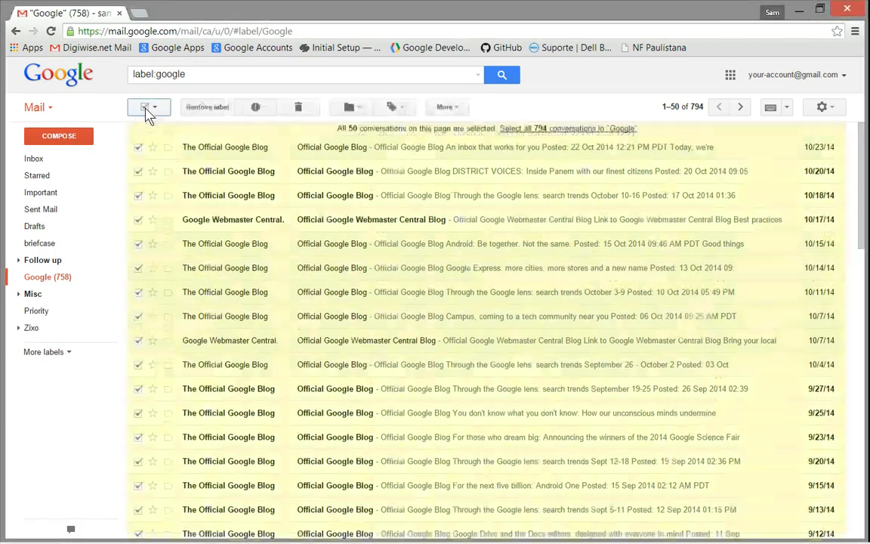
scroll("down", 3)
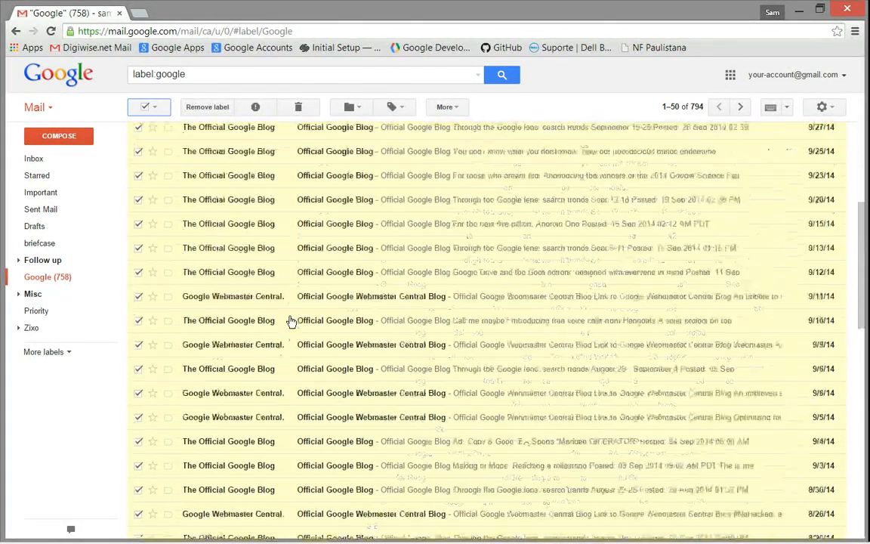
scroll("down", 3)
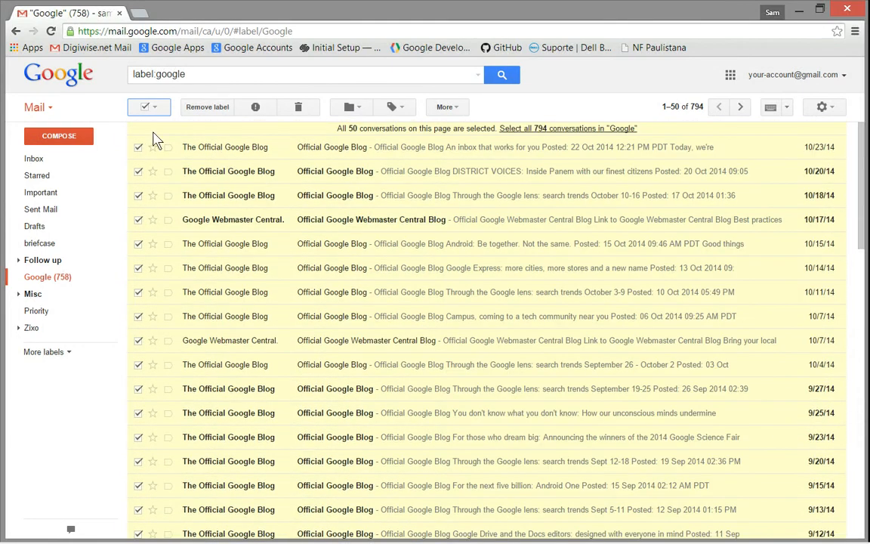
mouse_move(149, 107)
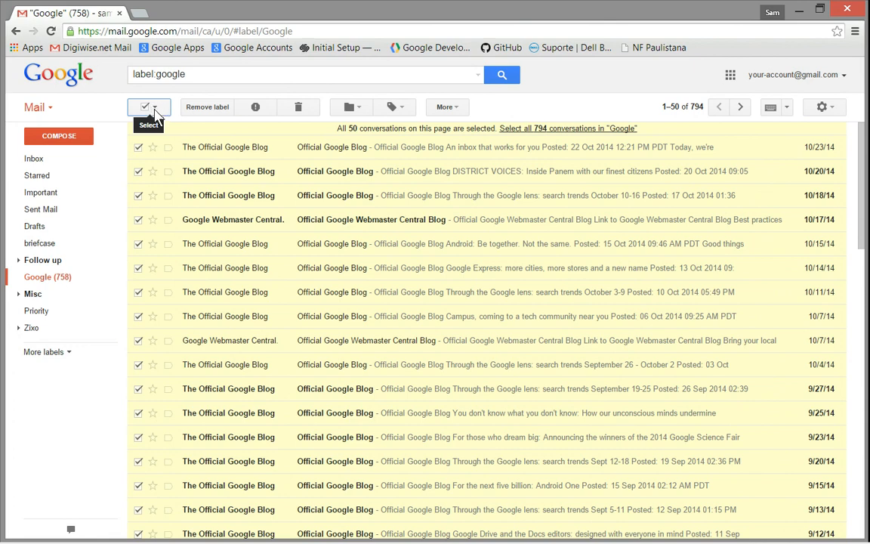
mouse_move(159, 113)
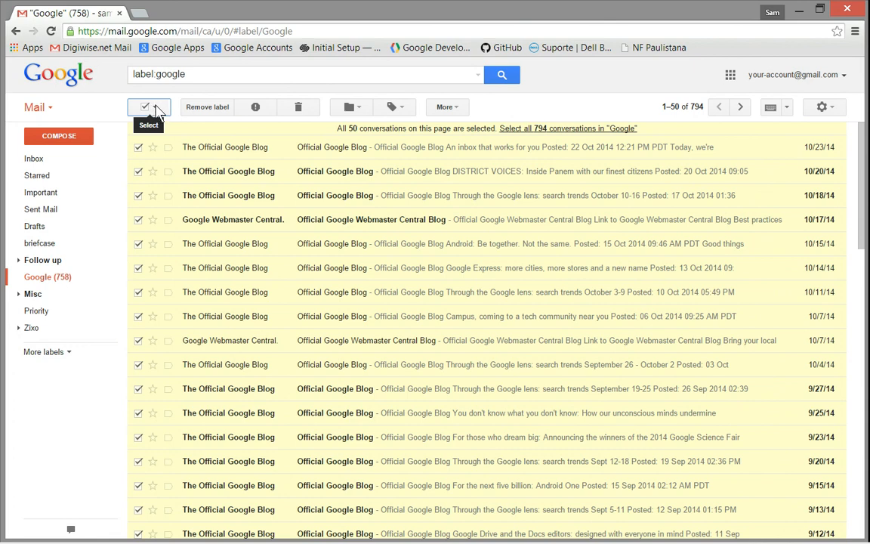
Clear the selection, then select only the read conversations via the Select dropdown.
left_click(161, 106)
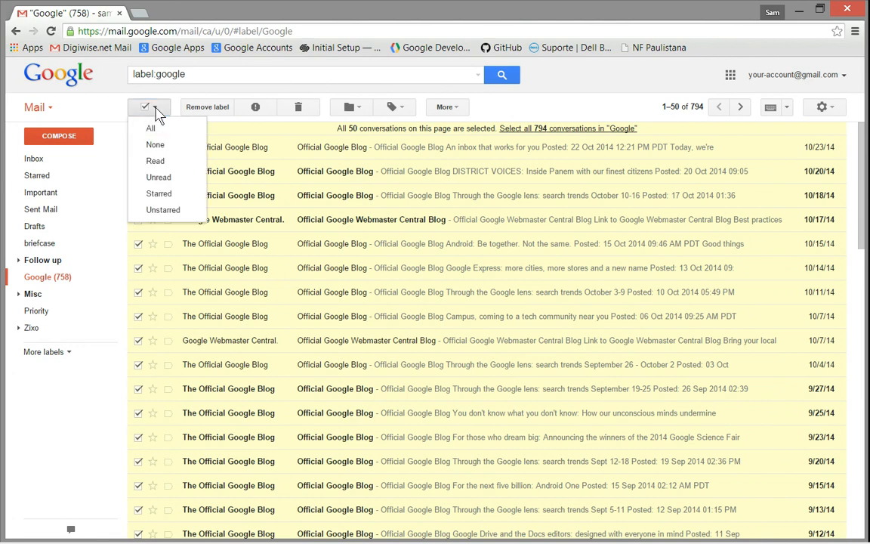
left_click(155, 144)
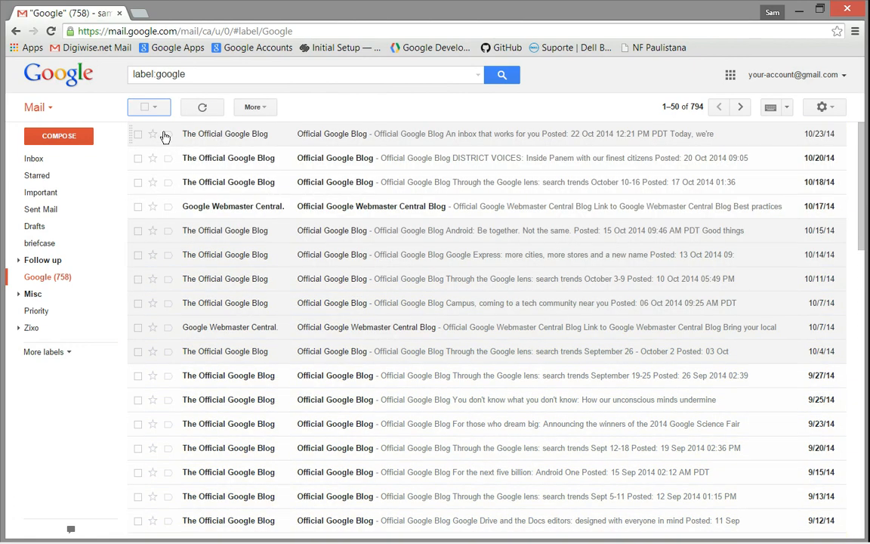
left_click(160, 107)
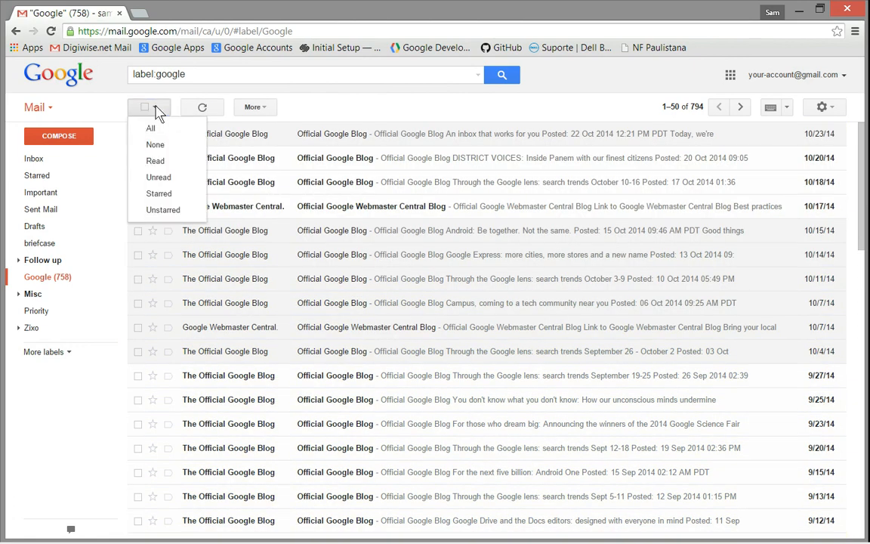
mouse_move(180, 161)
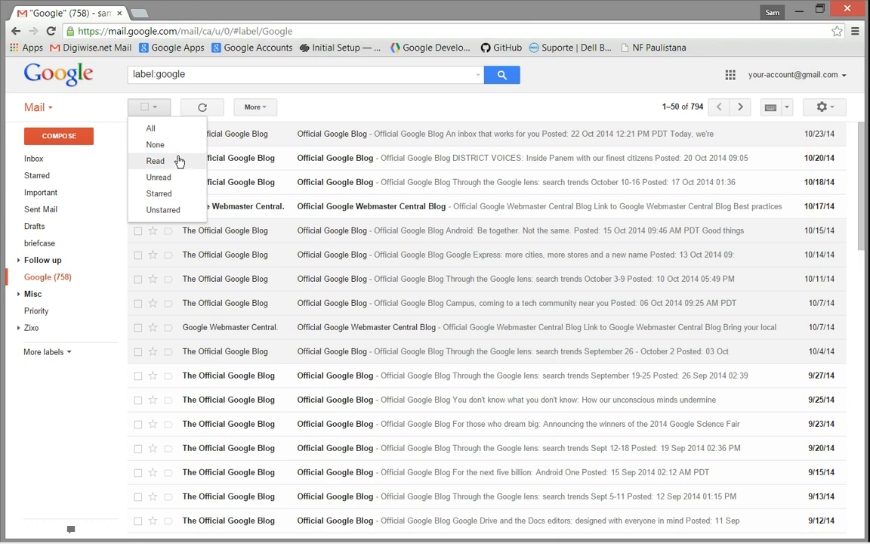
left_click(156, 161)
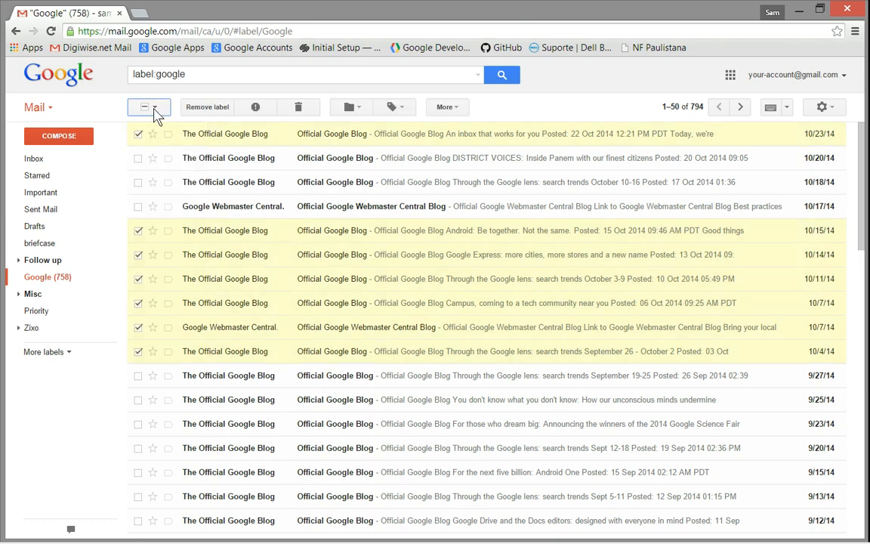
Switch the selection to only unread conversations and add the 10/18/14 conversation.
left_click(158, 106)
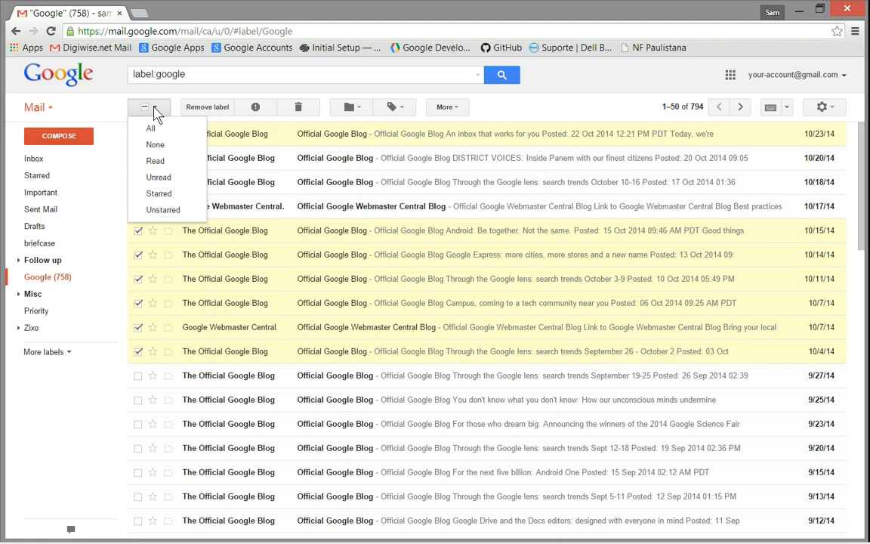
mouse_move(159, 177)
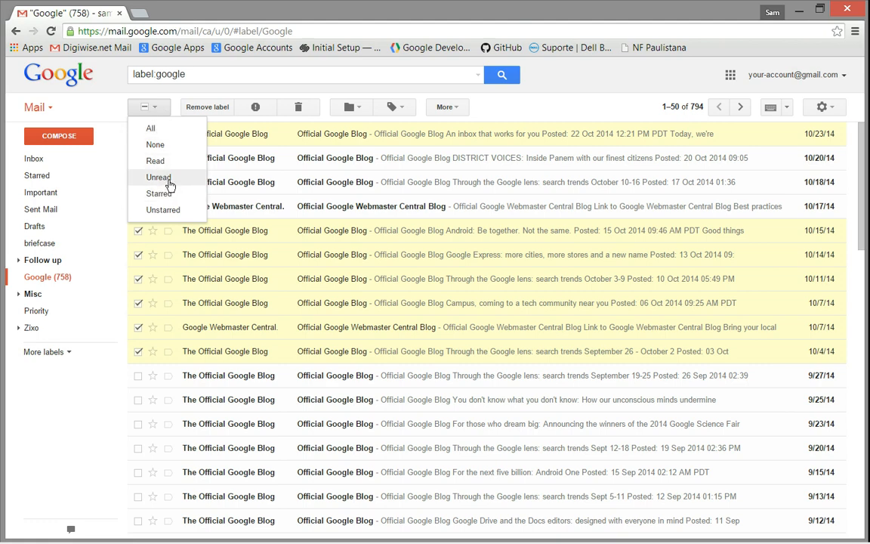
left_click(158, 177)
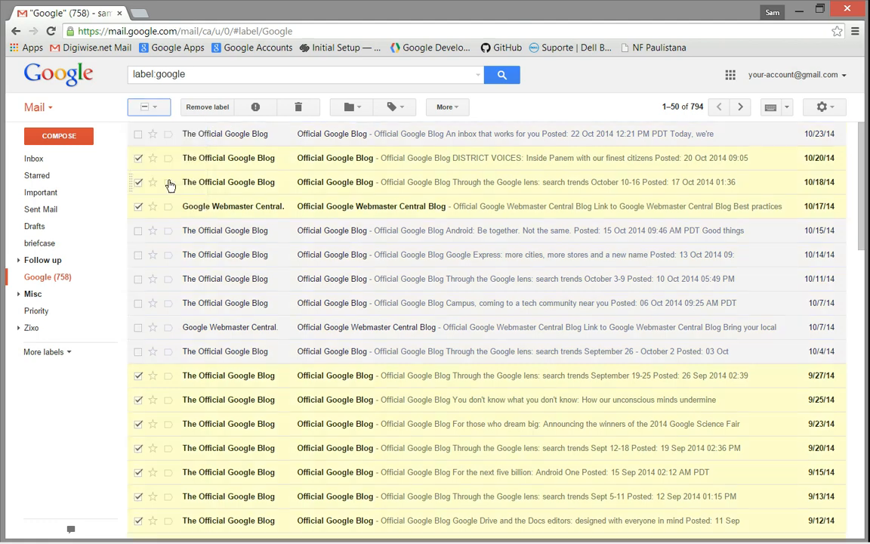
left_click(162, 106)
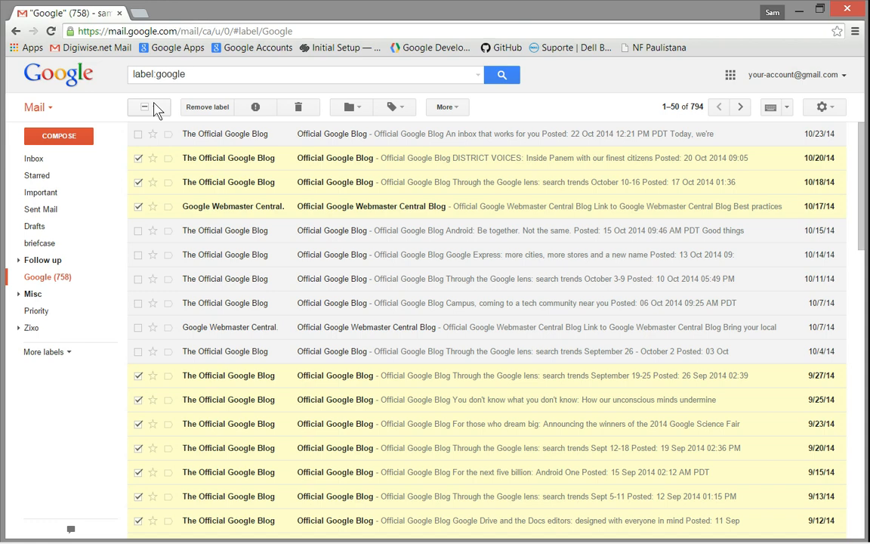
Select all conversations on the page and delete them to the Trash.
left_click(161, 106)
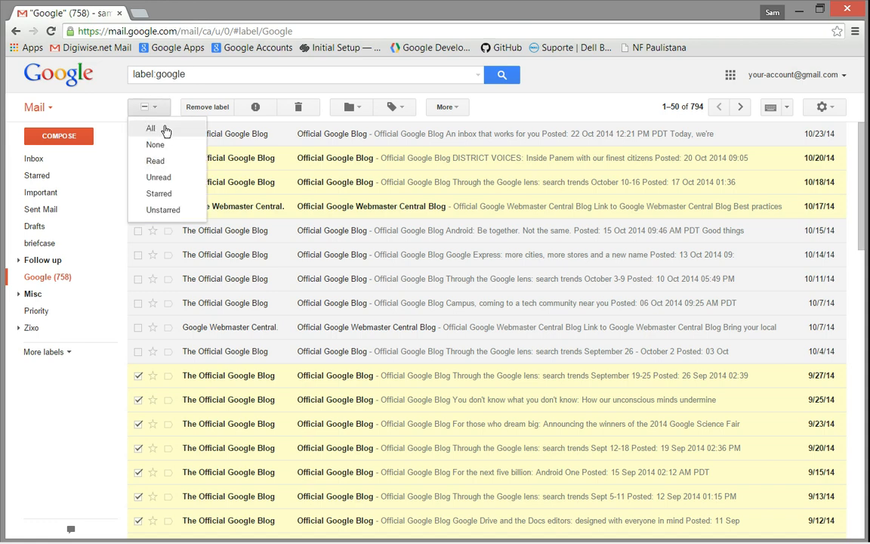
left_click(151, 128)
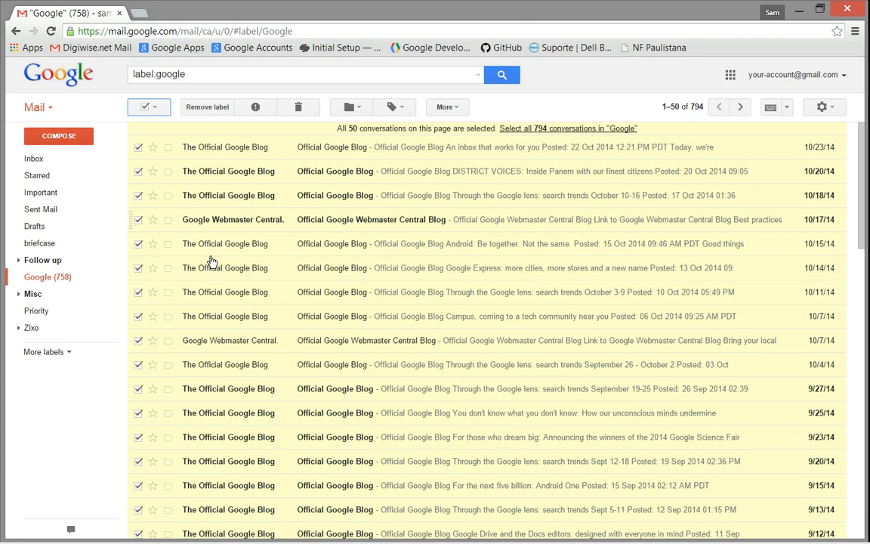
mouse_move(218, 228)
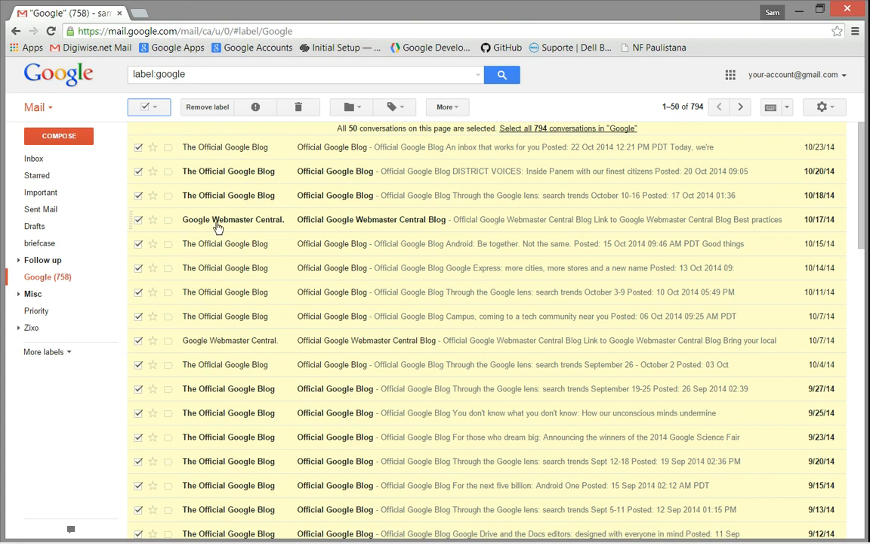
mouse_move(207, 107)
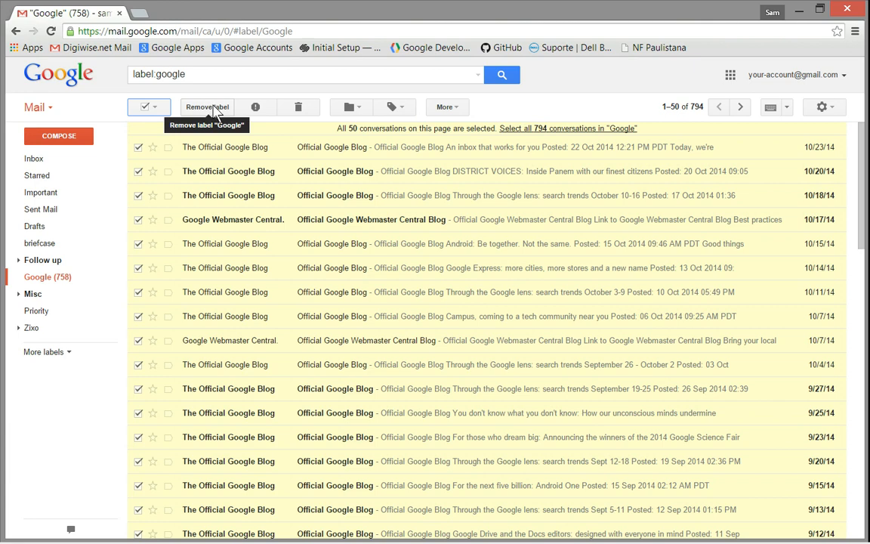
mouse_move(256, 106)
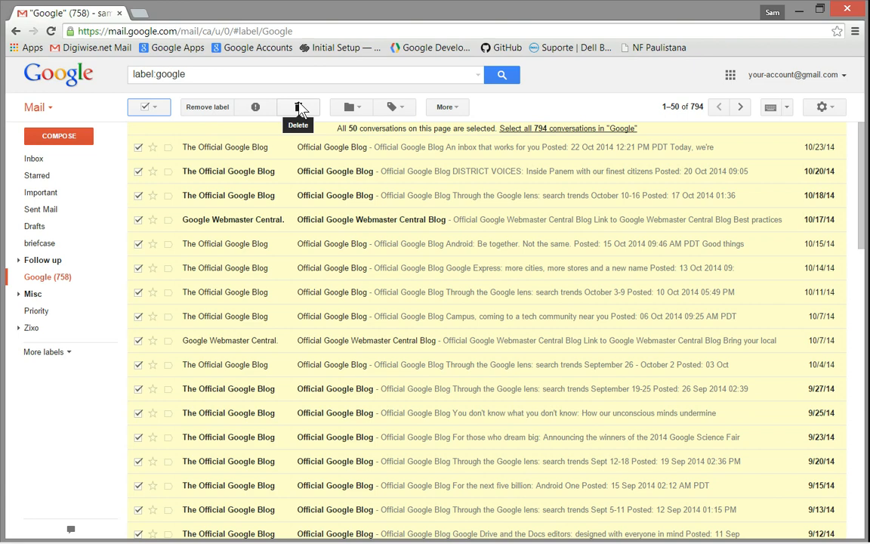
left_click(297, 107)
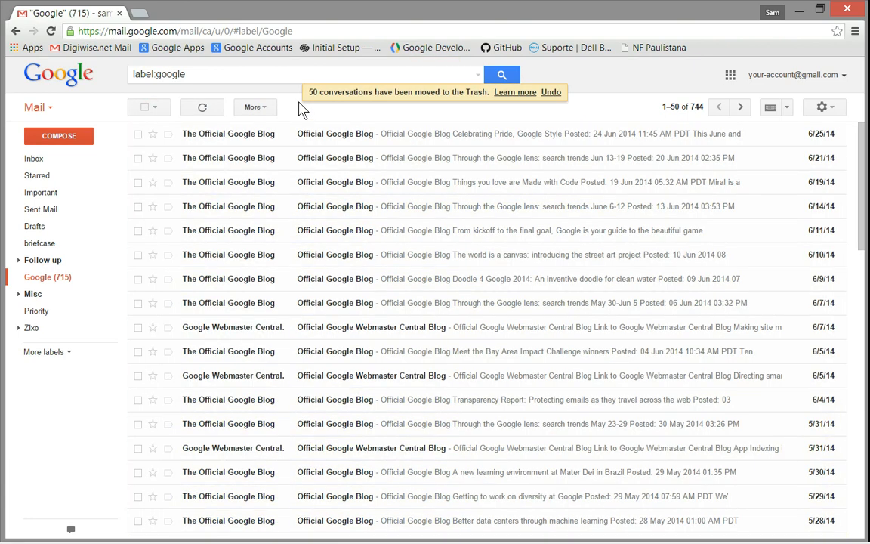
mouse_move(544, 124)
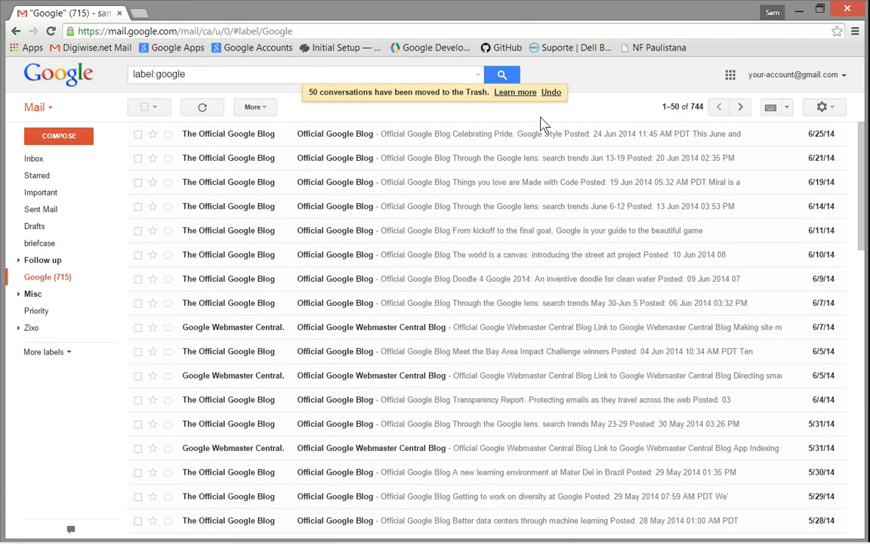
Undo the Trash move from the notification bar, restoring the 50 conversations.
left_click(551, 91)
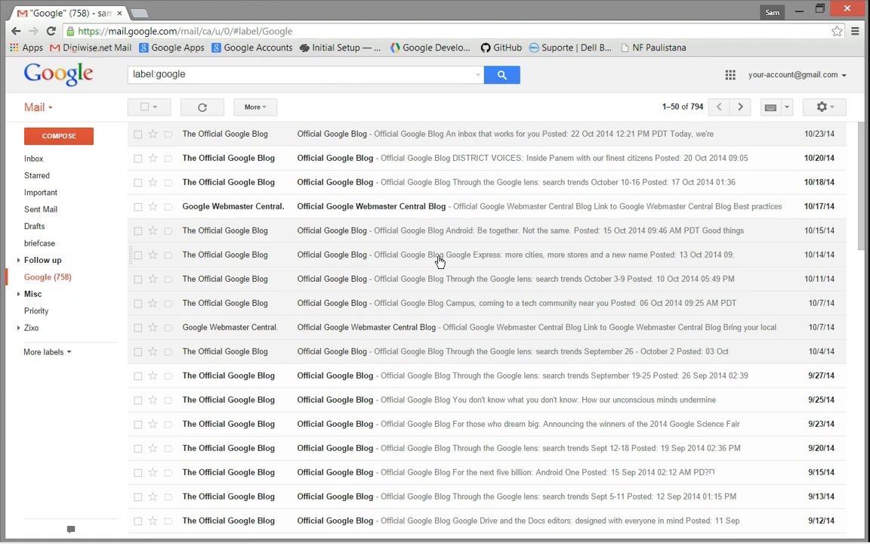
mouse_move(298, 287)
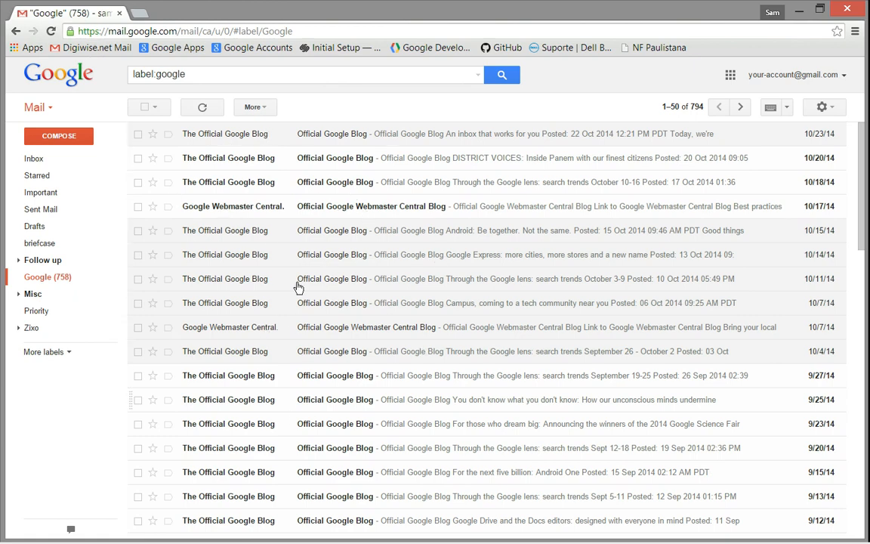
mouse_move(319, 274)
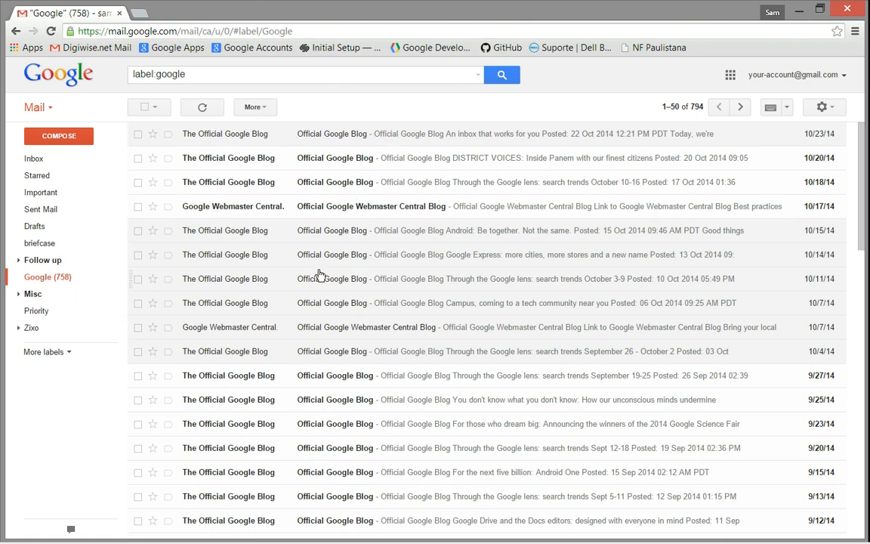